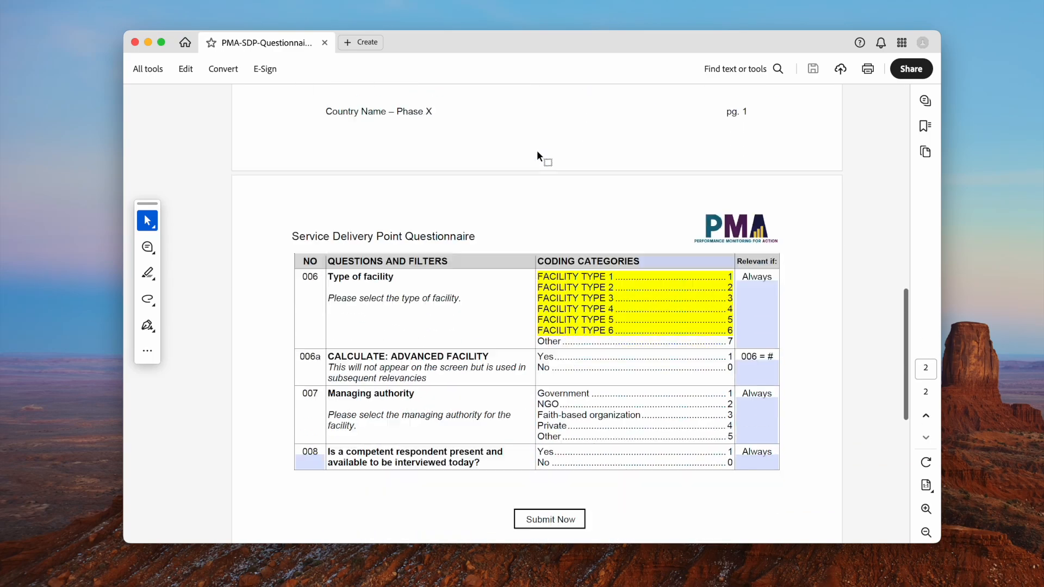
Step: Show Soda PDF Online's Forms dropdown listing the field types available for the questionnaire
scroll("down", 3)
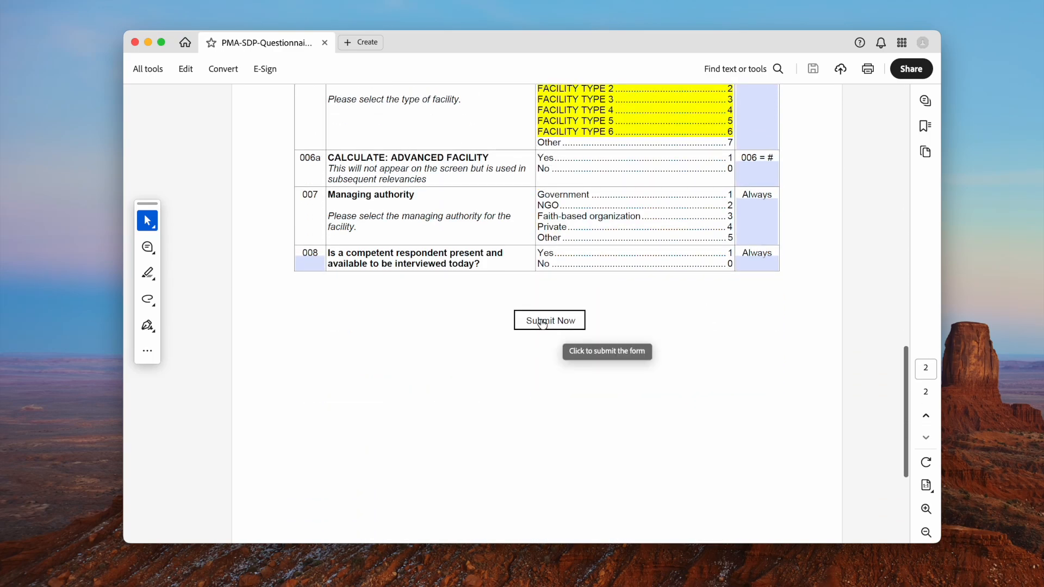
left_click(550, 320)
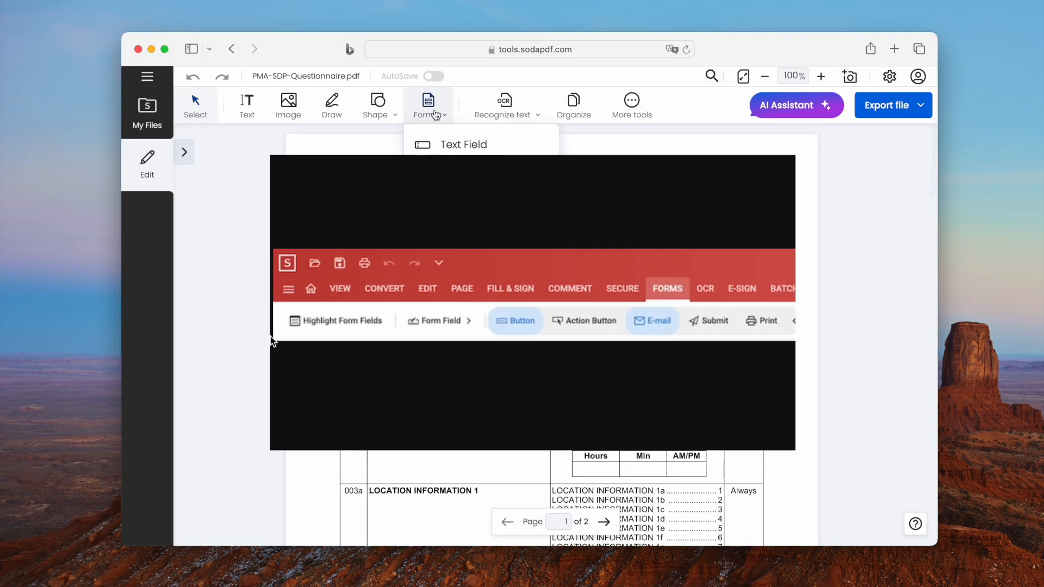
mouse_move(657, 329)
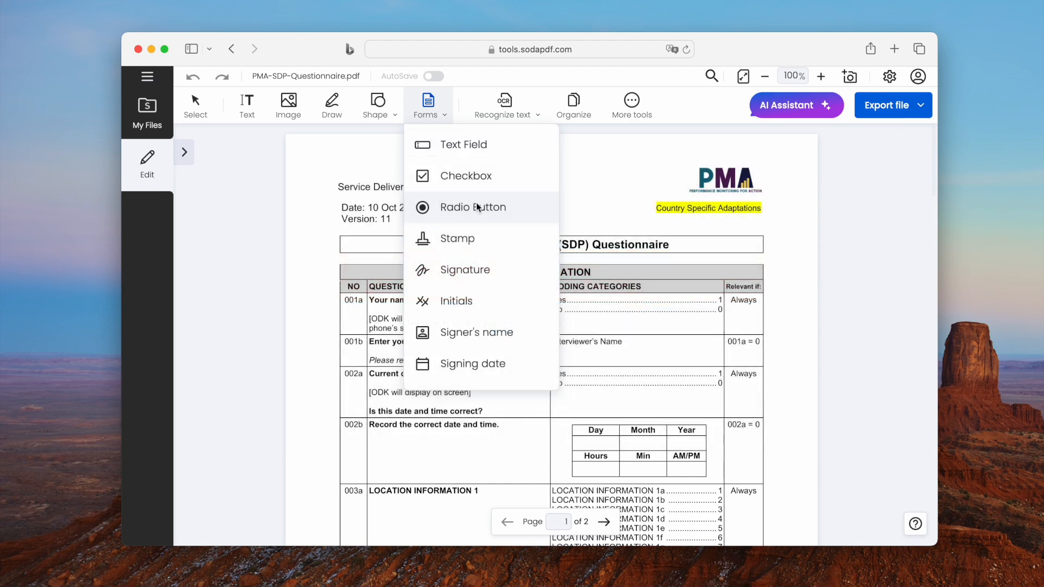
mouse_move(473, 270)
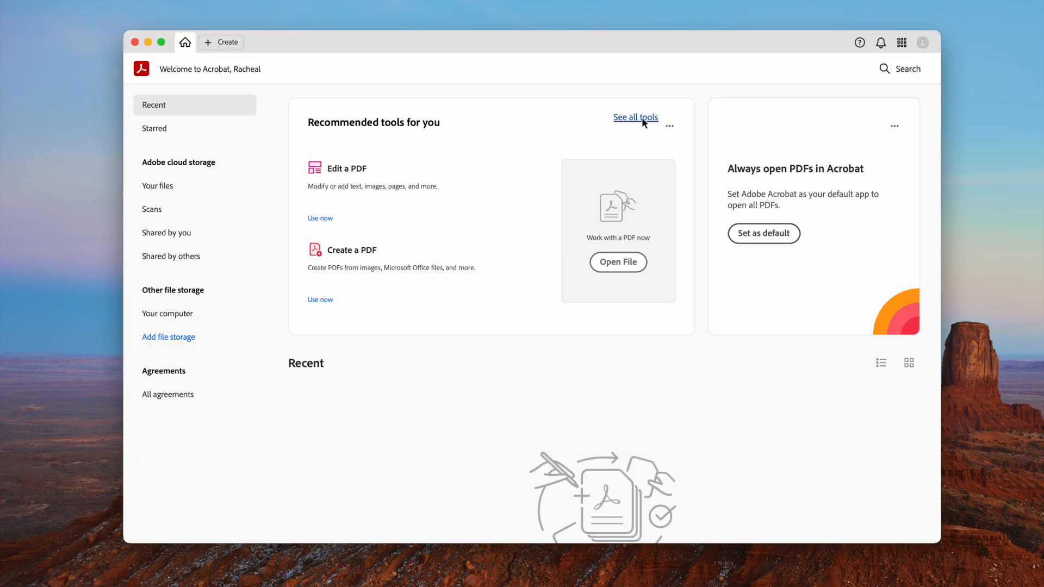
Step: Run Prepare a form on the questionnaire so its existing fields are auto-detected
left_click(634, 117)
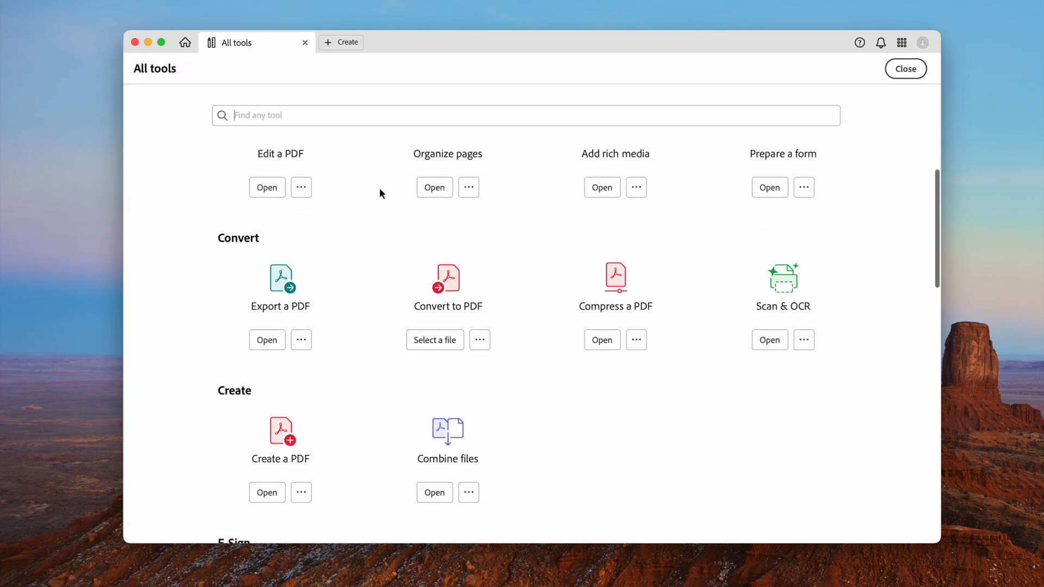
scroll("down", 3)
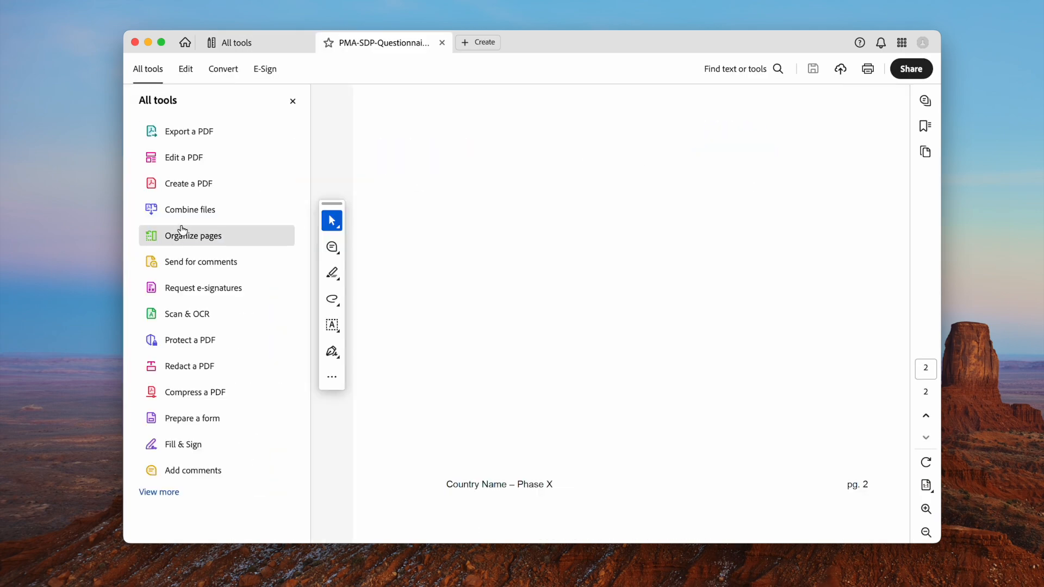
left_click(194, 417)
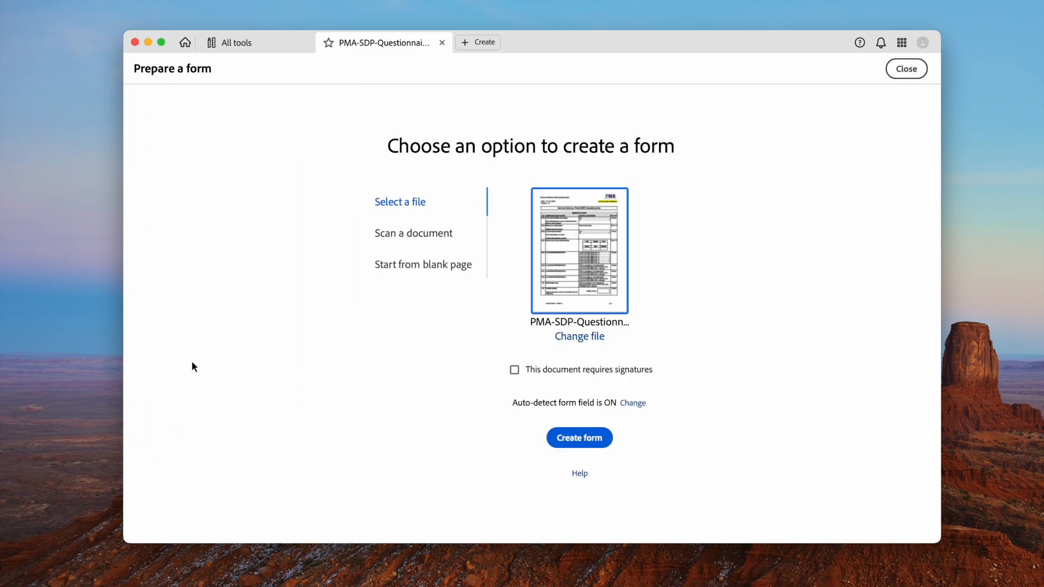
left_click(579, 437)
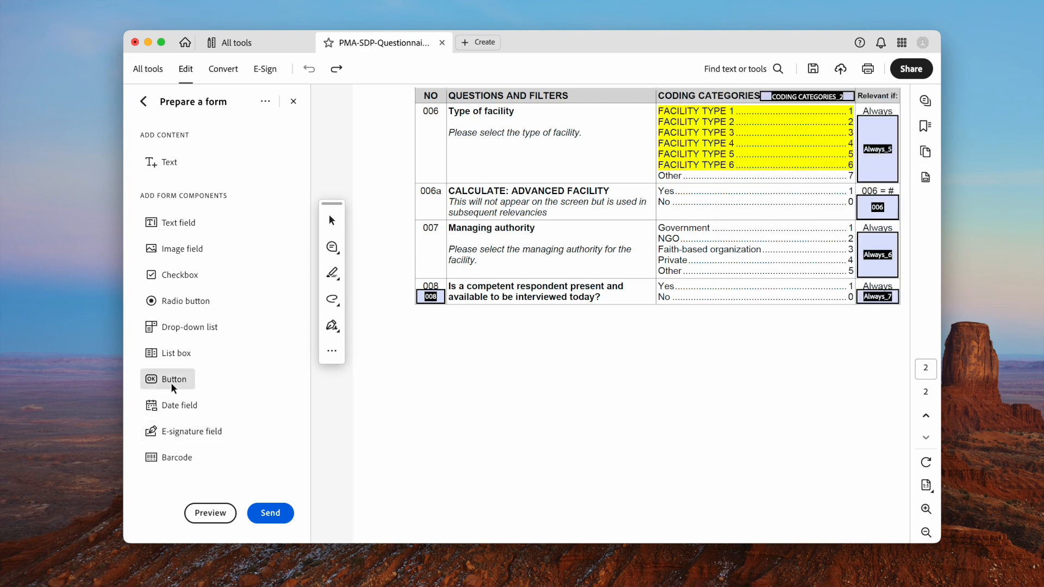
Step: Place a push button below the question table and name it 'Submit button'
left_click(173, 379)
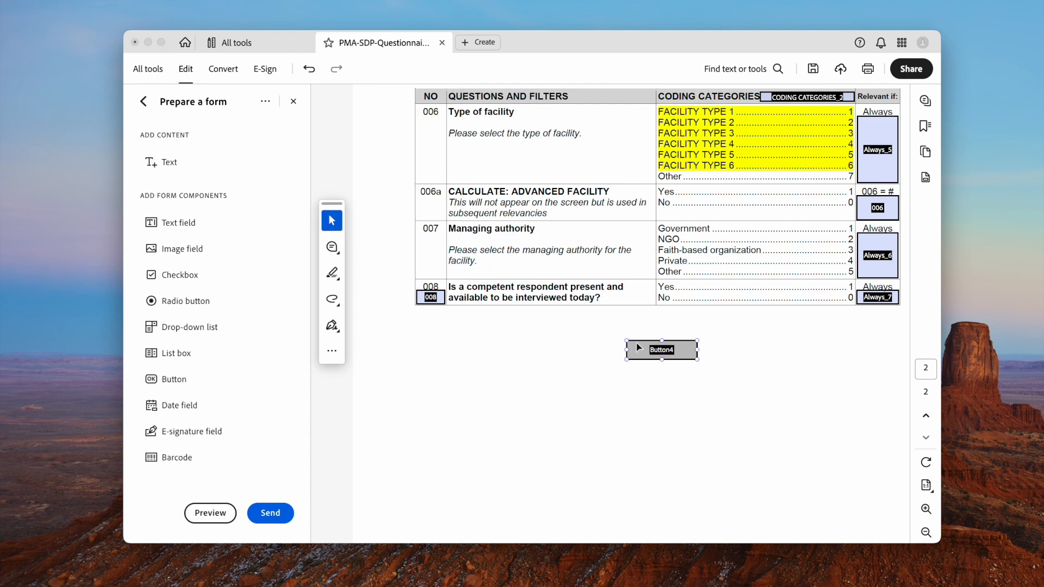
double_click(661, 349)
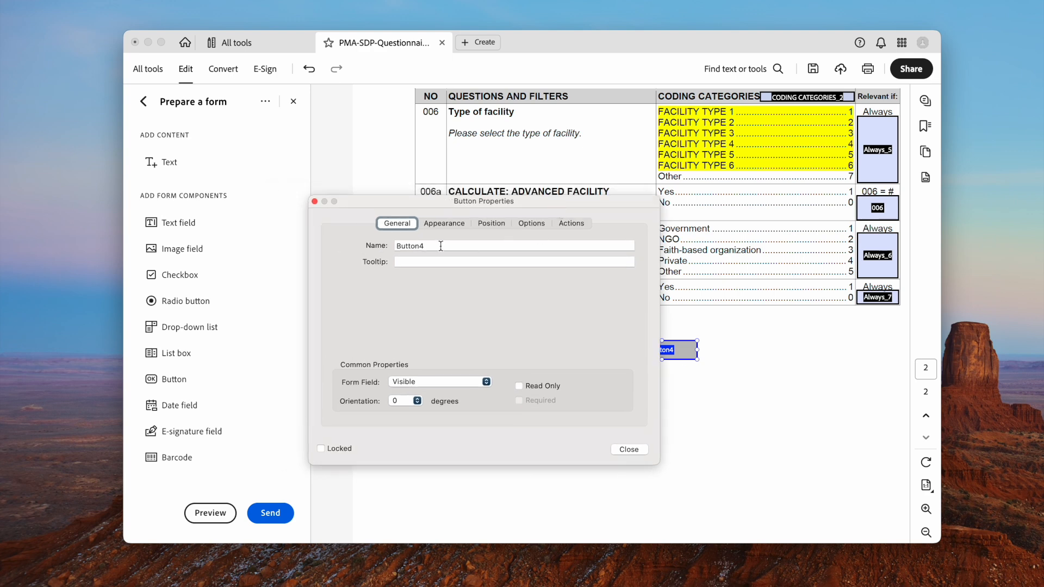
type("Submit button")
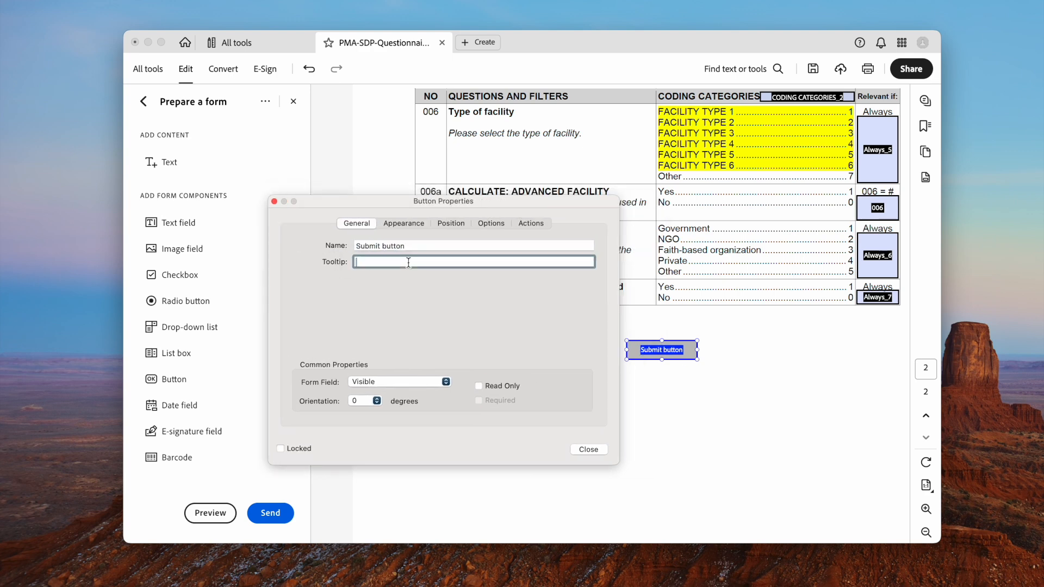
Step: Review the button's appearance settings and list the actions it can trigger
left_click(365, 223)
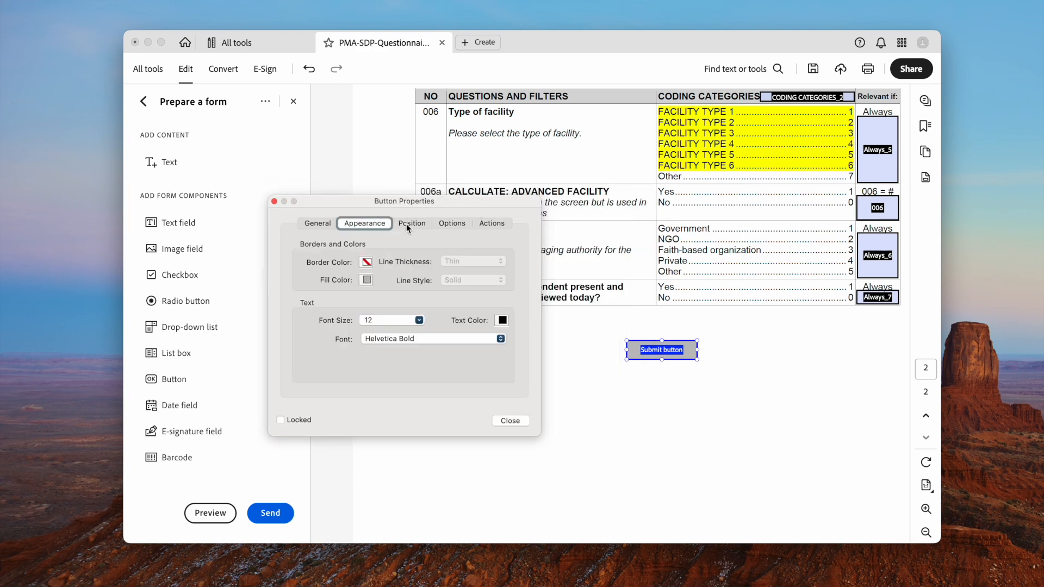
left_click(492, 223)
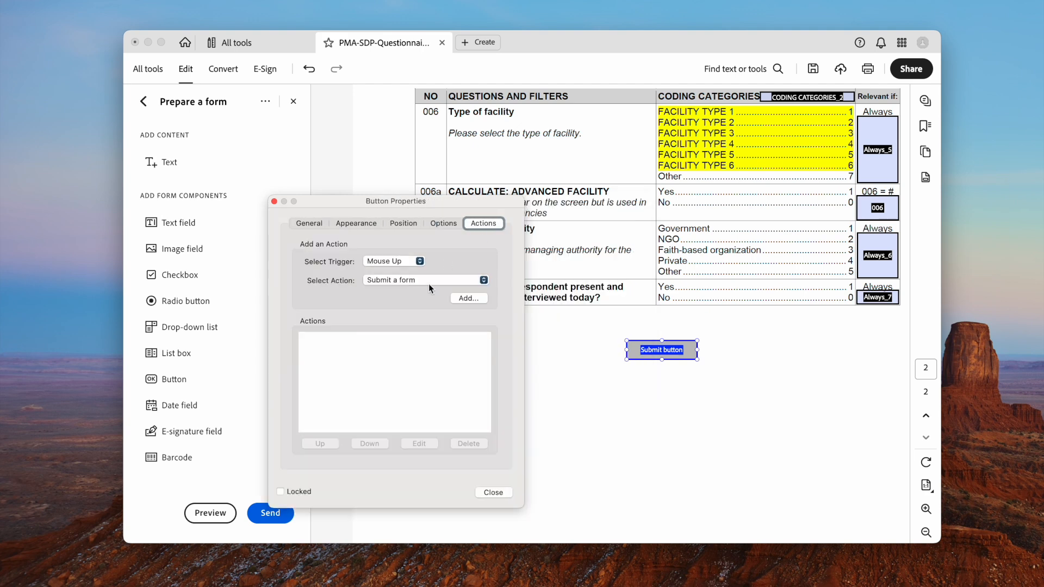
left_click(424, 279)
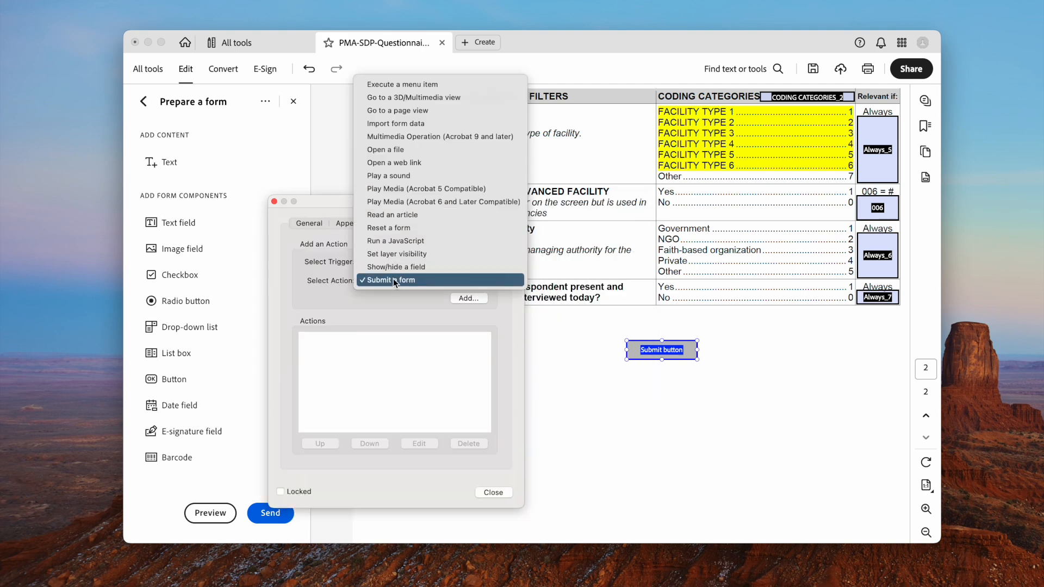
left_click(391, 280)
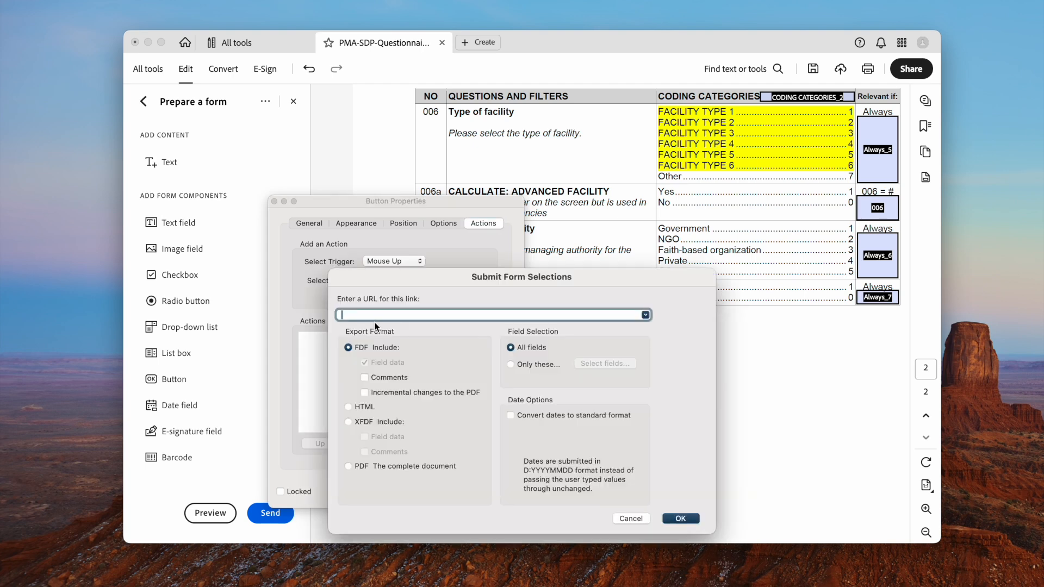
type("mailto")
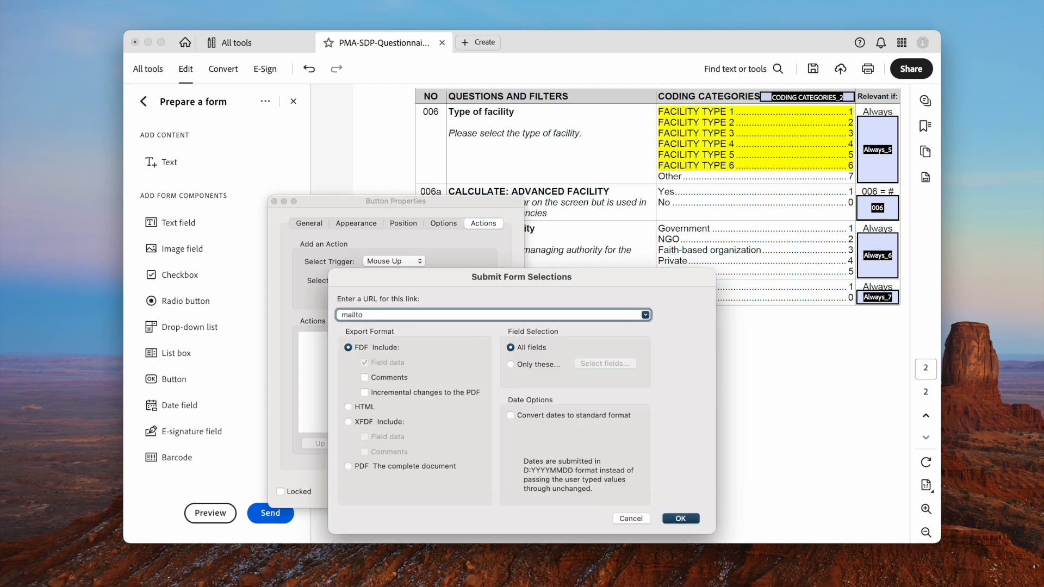
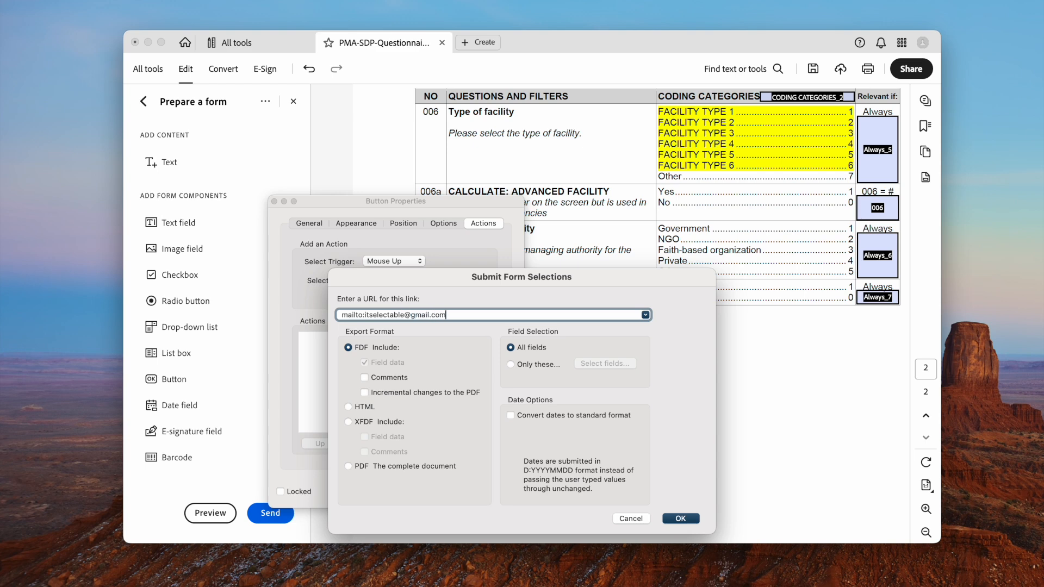
left_click(210, 512)
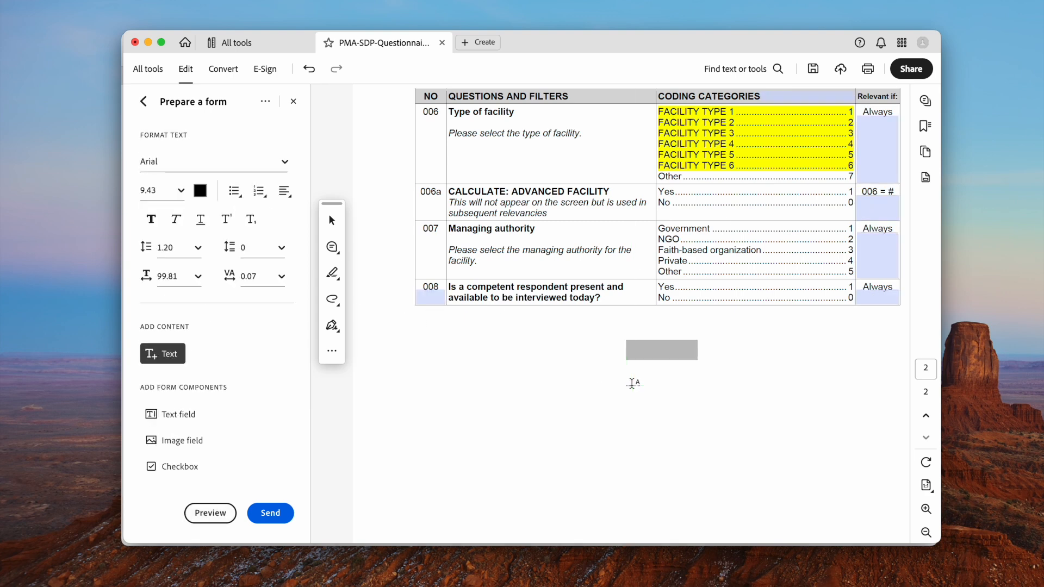
Step: Add the text 'Submit Now!' just below the Submit button
type("Submit Now!")
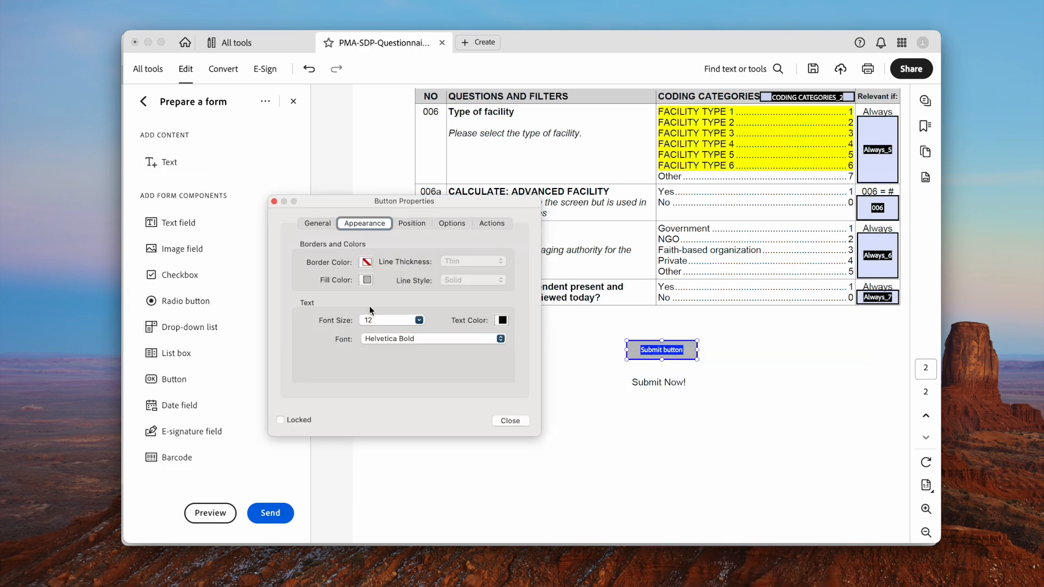
Step: Give the button a transparent fill and black border, move 'Submit Now!' inside it, and preview the form
left_click(366, 279)
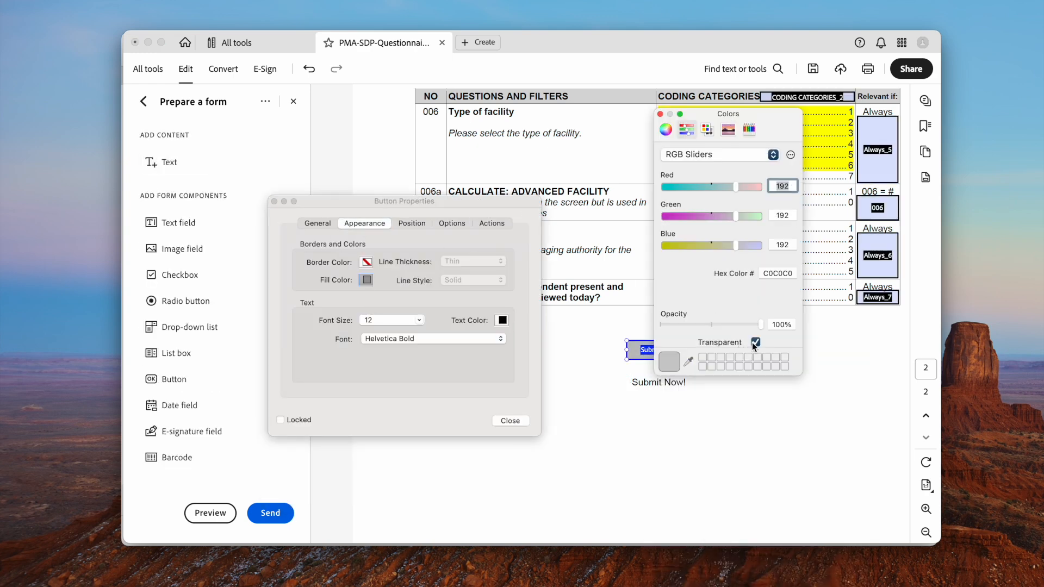
left_click(755, 343)
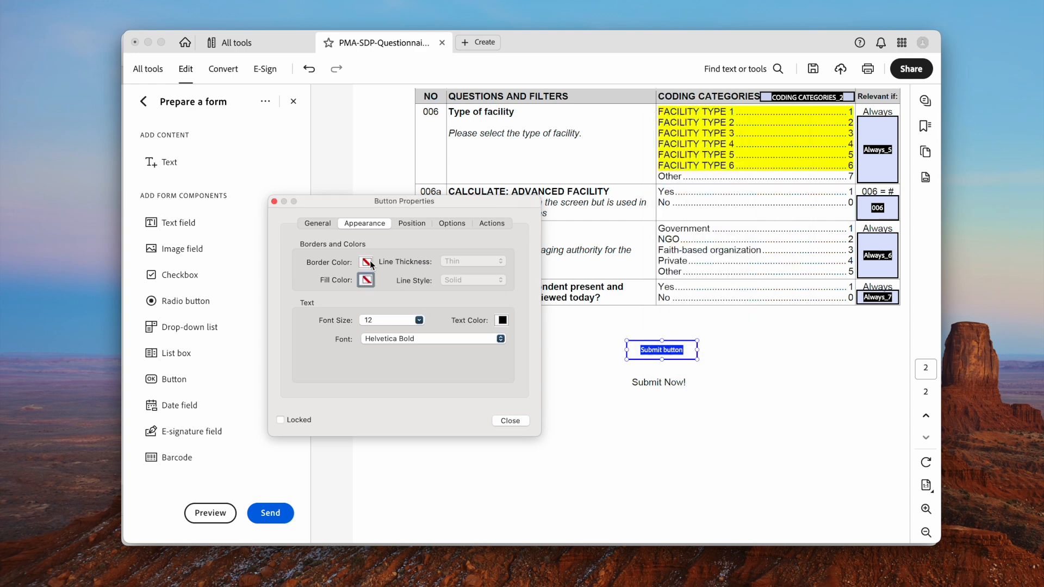
left_click(365, 279)
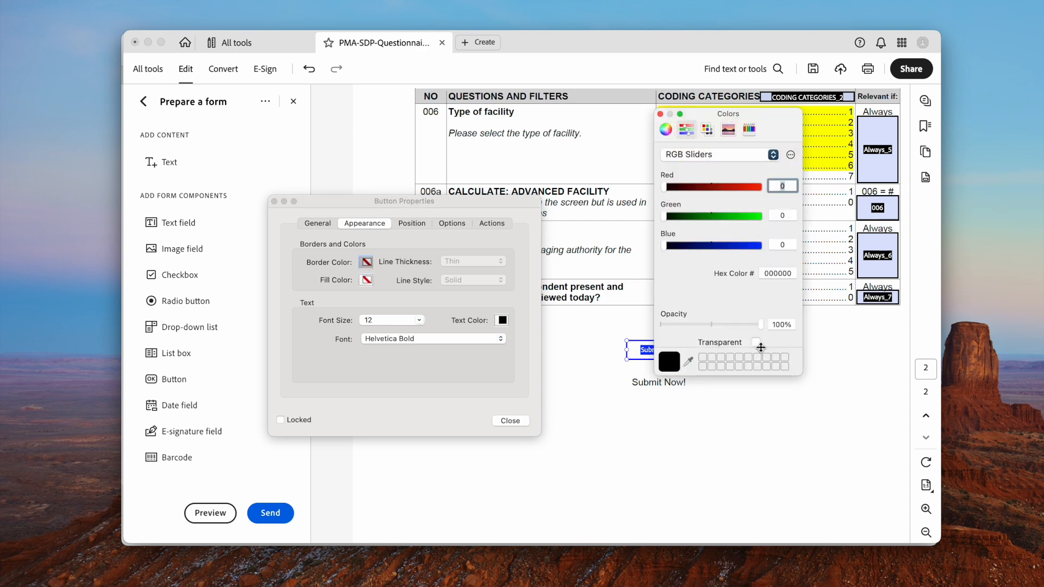
left_click(508, 420)
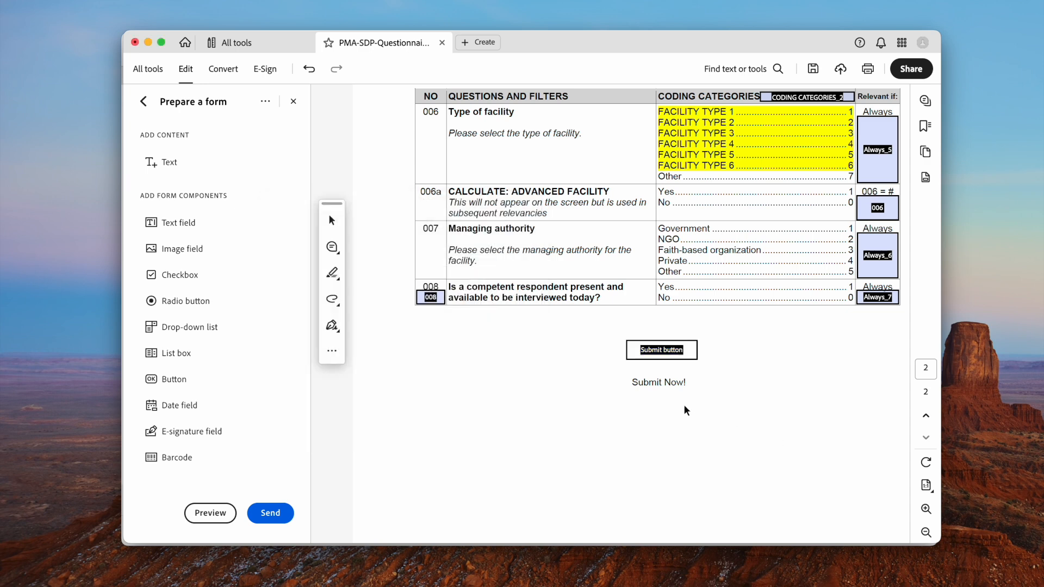
left_click(658, 381)
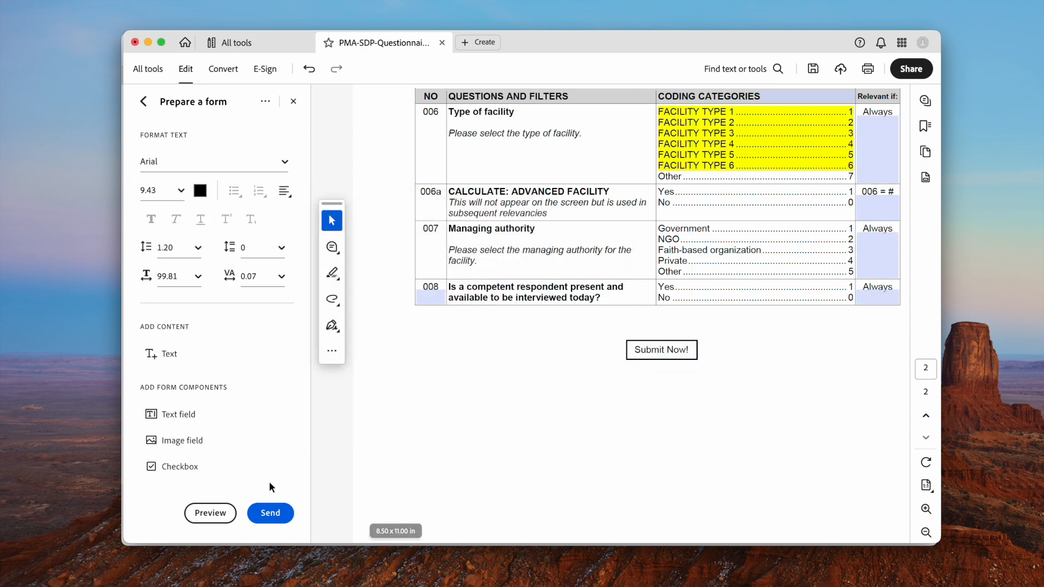
left_click(270, 512)
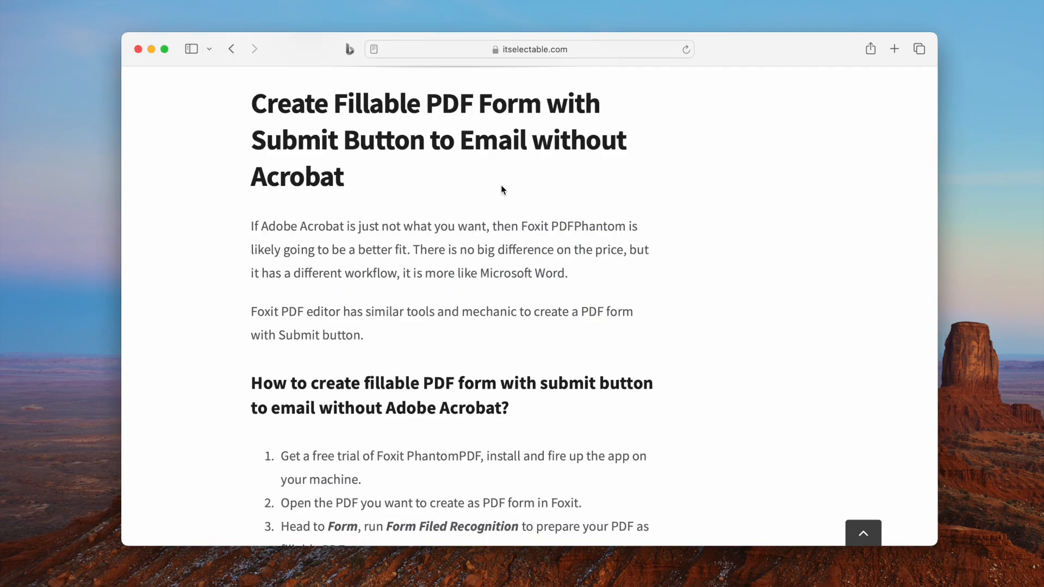
mouse_move(550, 229)
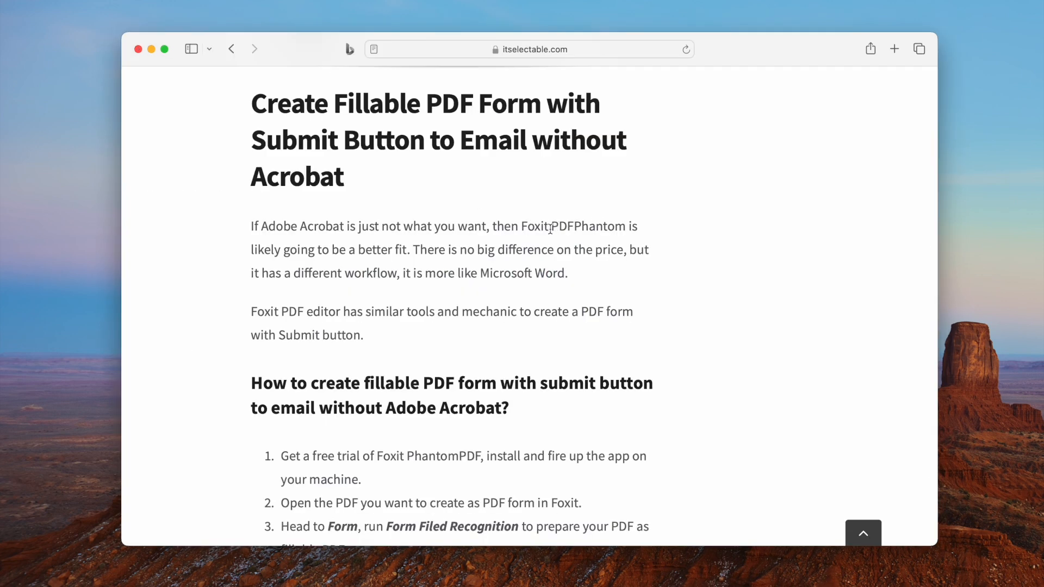
scroll("down", 3)
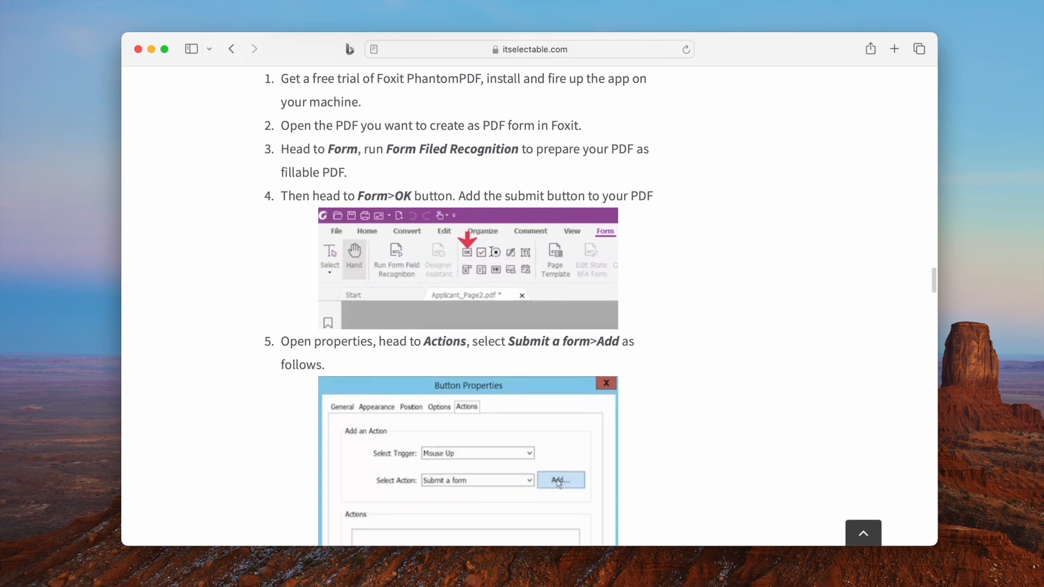
scroll("down", 3)
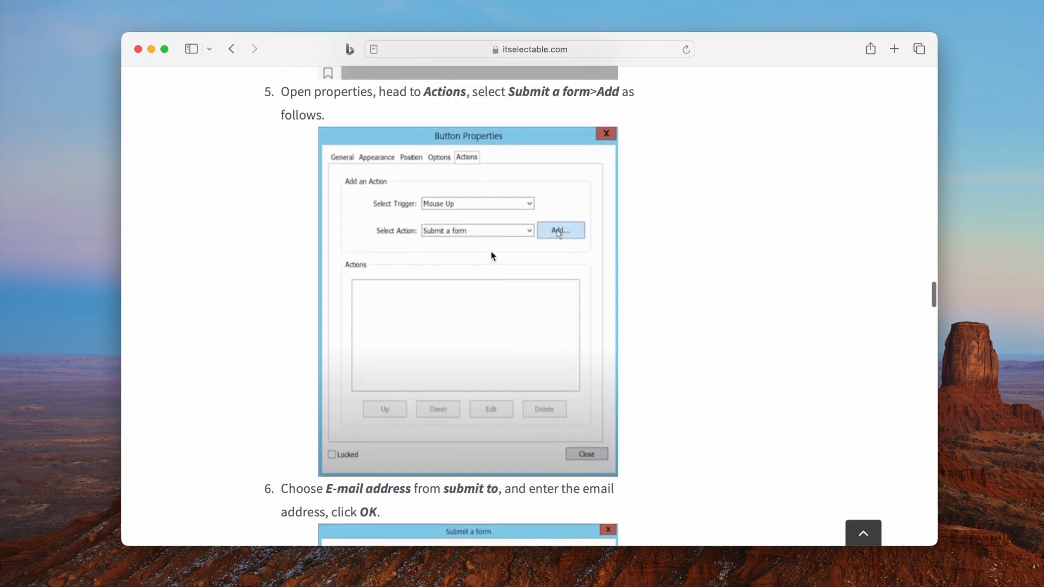
scroll("down", 3)
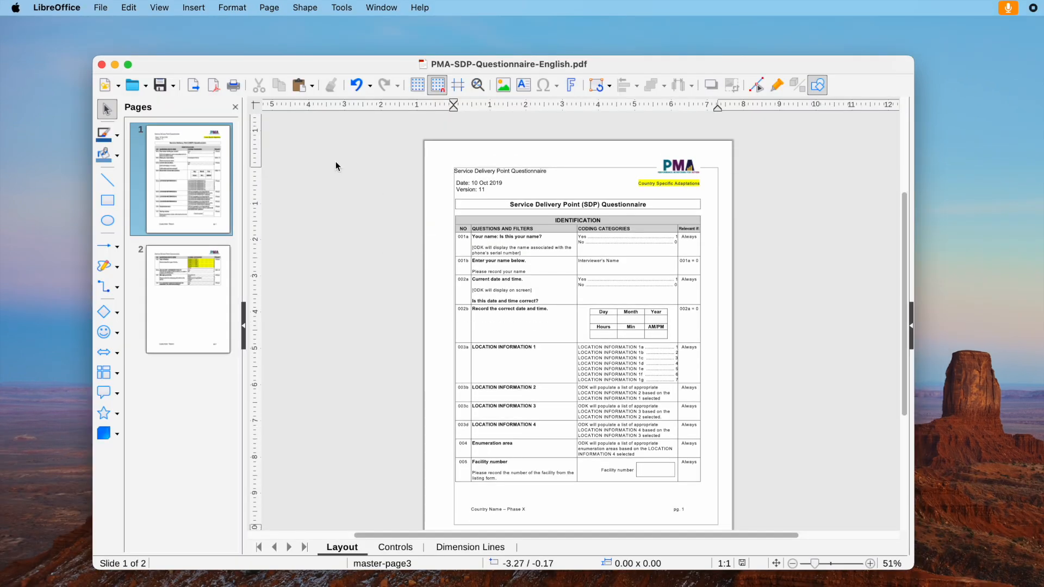
Step: Browse the Edit and Format menus, then enable the Form Controls toolbar from View > Toolbars
left_click(128, 7)
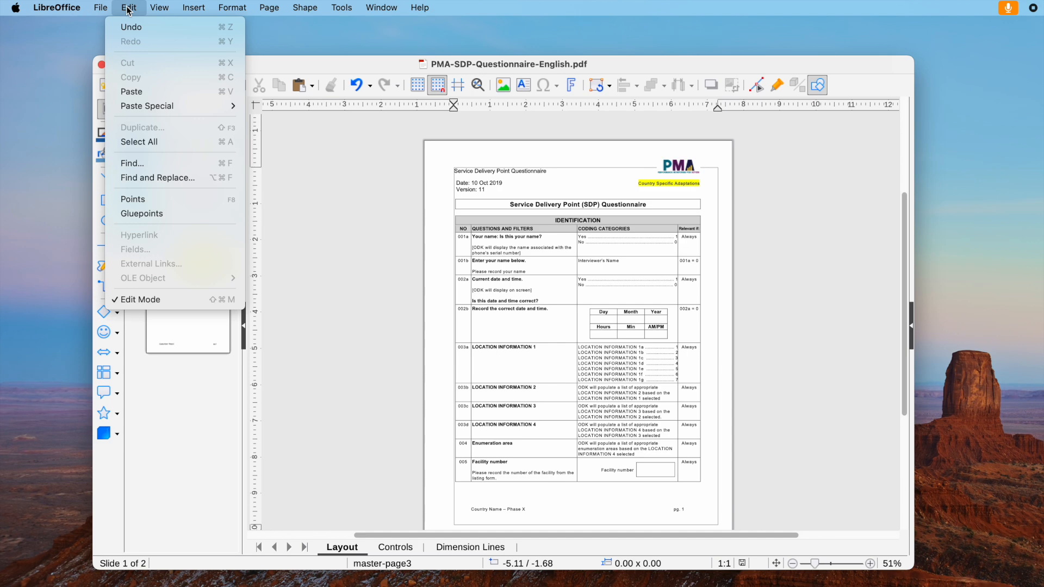
left_click(233, 8)
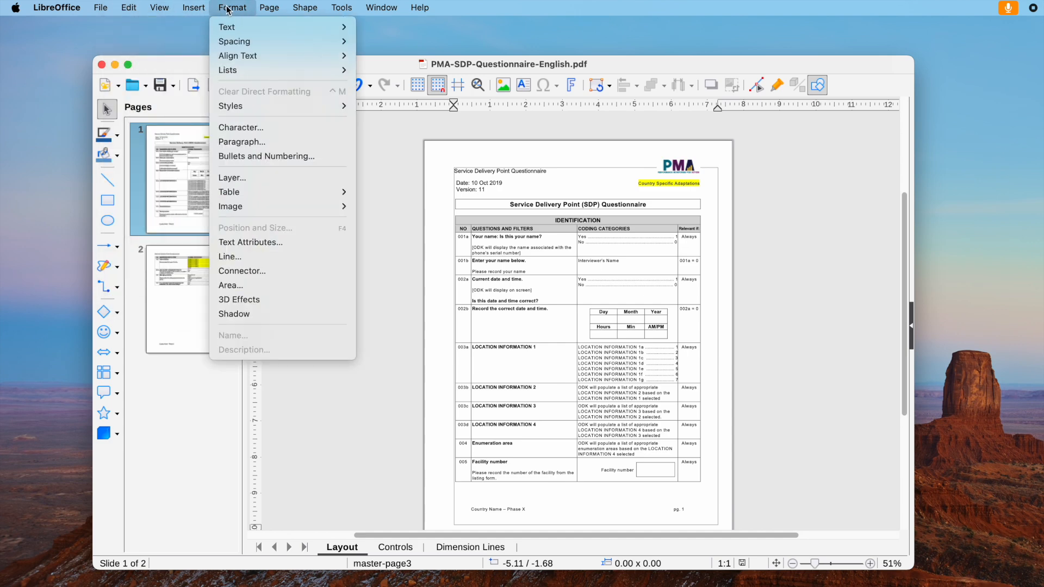
mouse_move(392, 147)
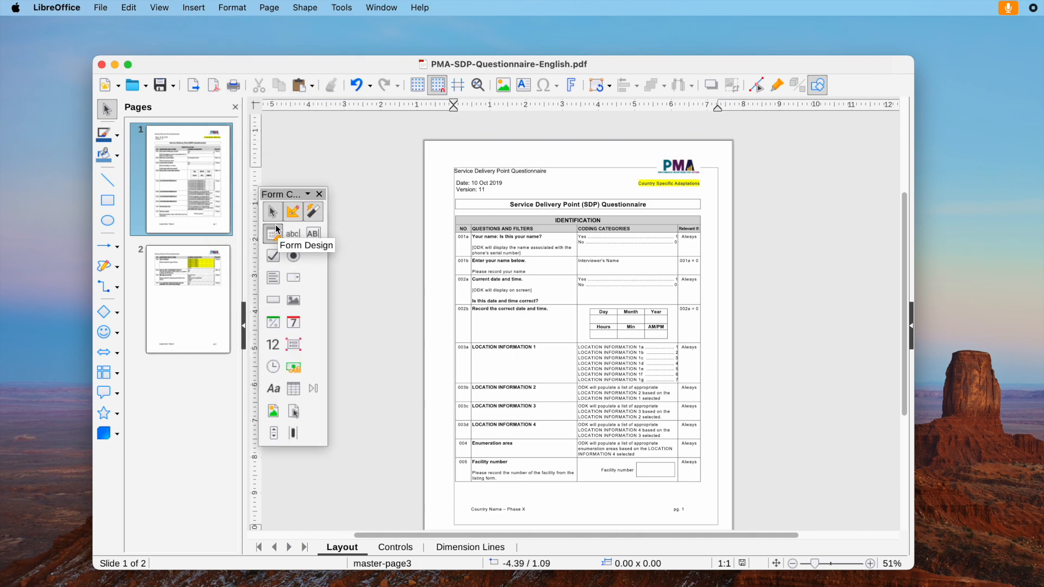
mouse_move(272, 255)
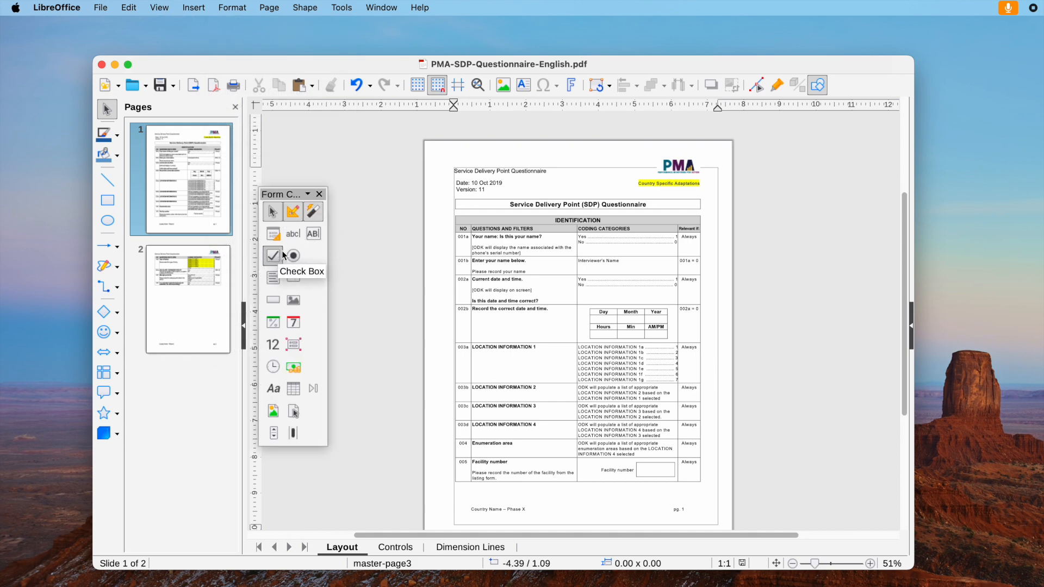
mouse_move(272, 298)
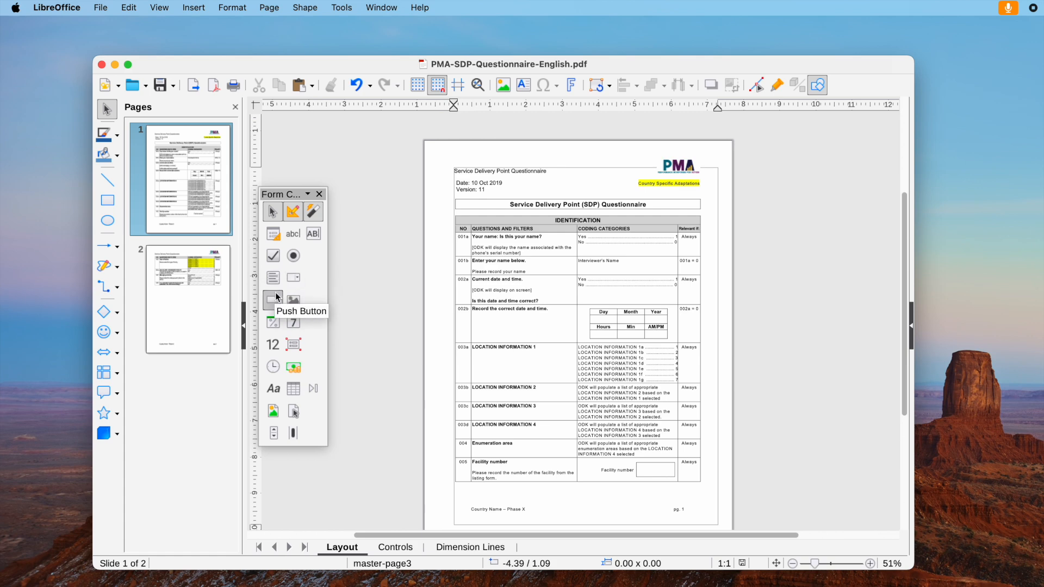
mouse_move(272, 322)
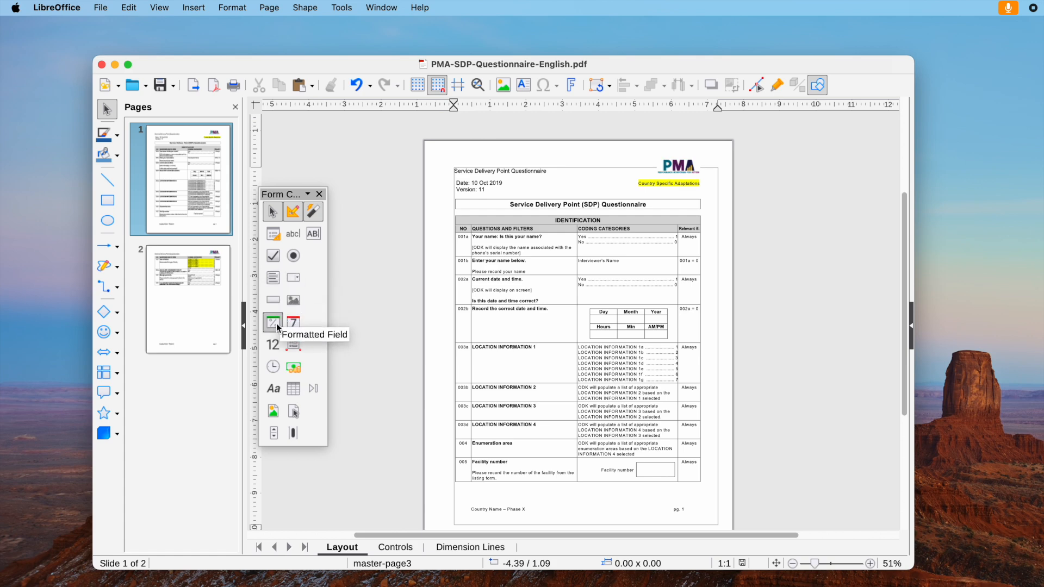
left_click(159, 8)
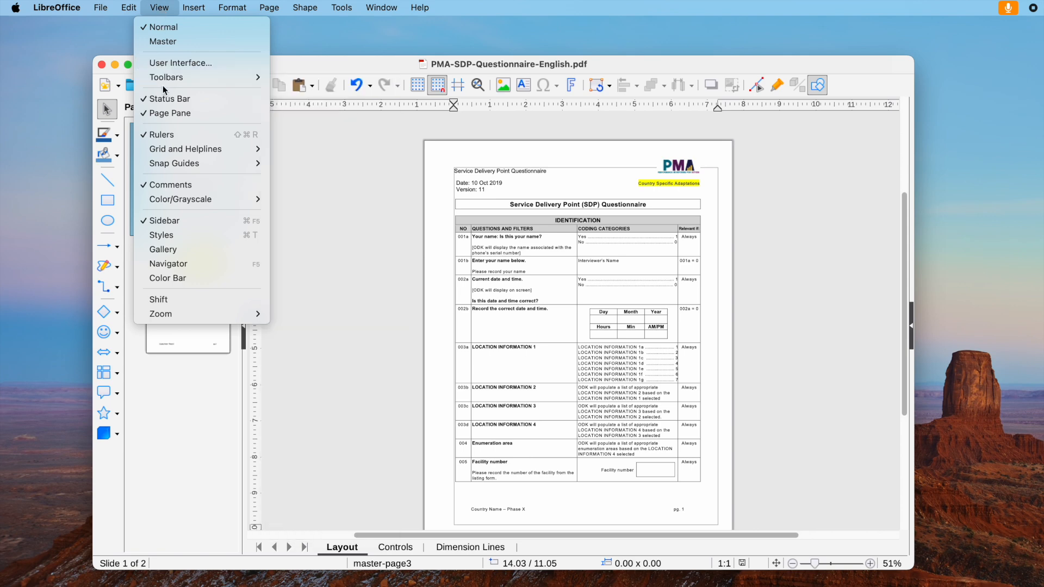
mouse_move(166, 76)
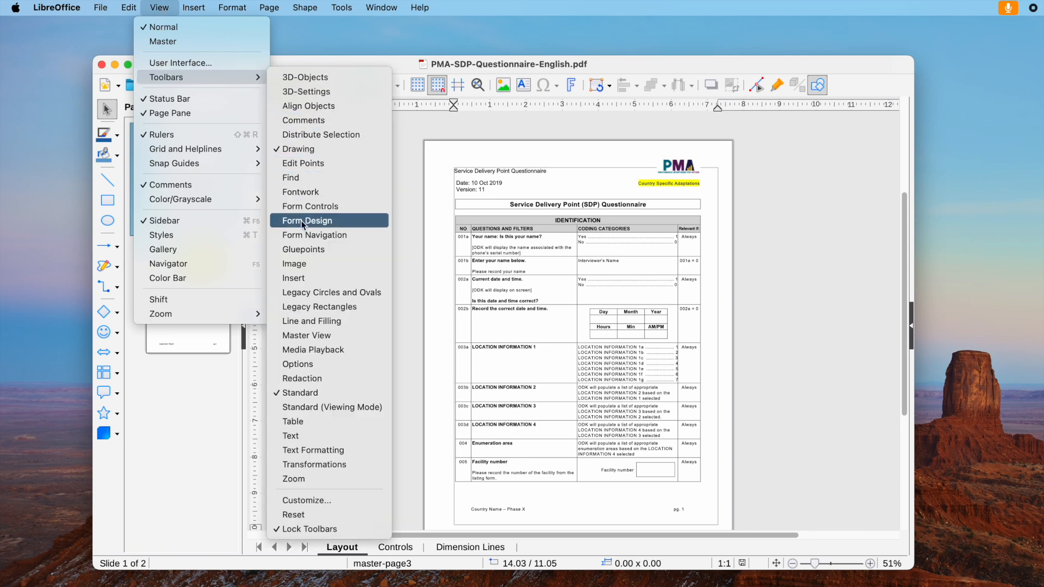
left_click(309, 206)
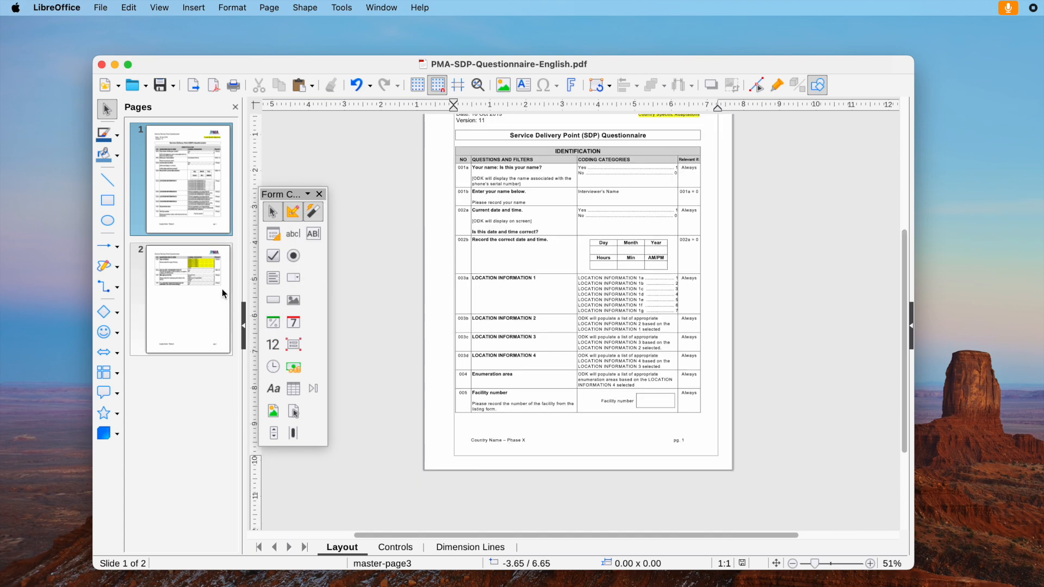
Step: Draw a push button below question 008 on page 2 and inspect its control properties
left_click(180, 300)
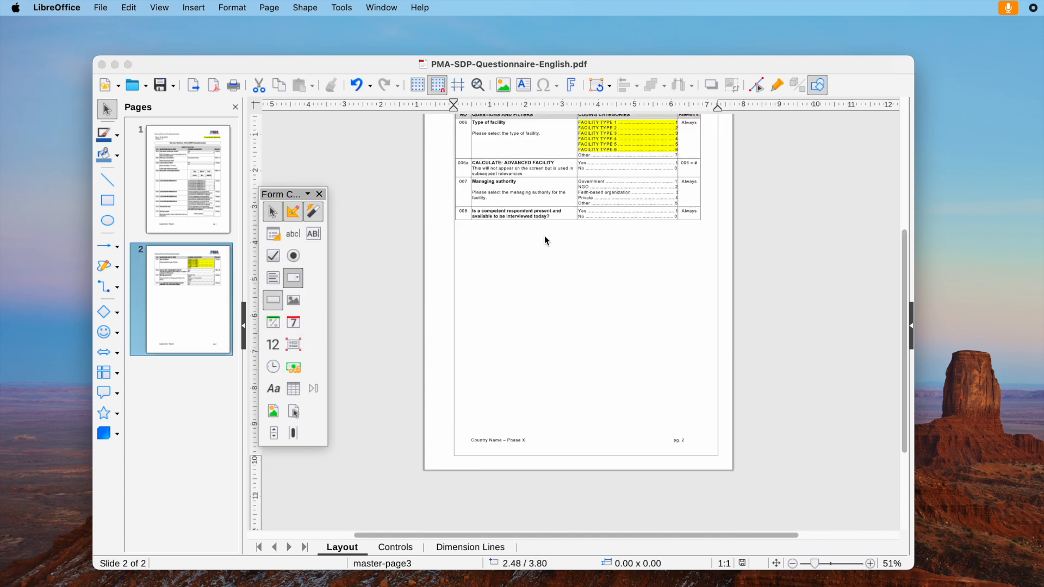
right_click(574, 245)
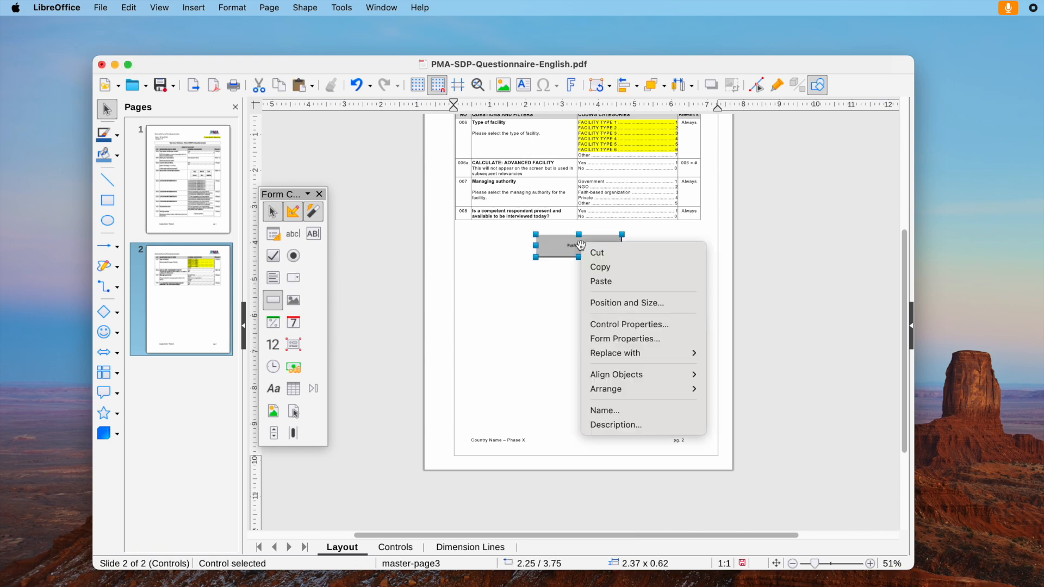
left_click(629, 324)
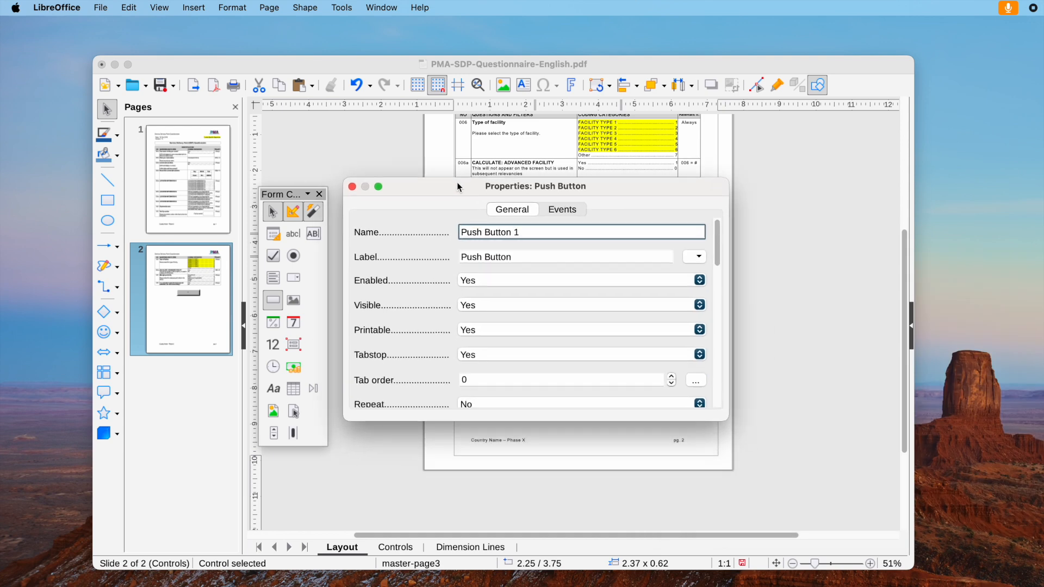
scroll("down", 3)
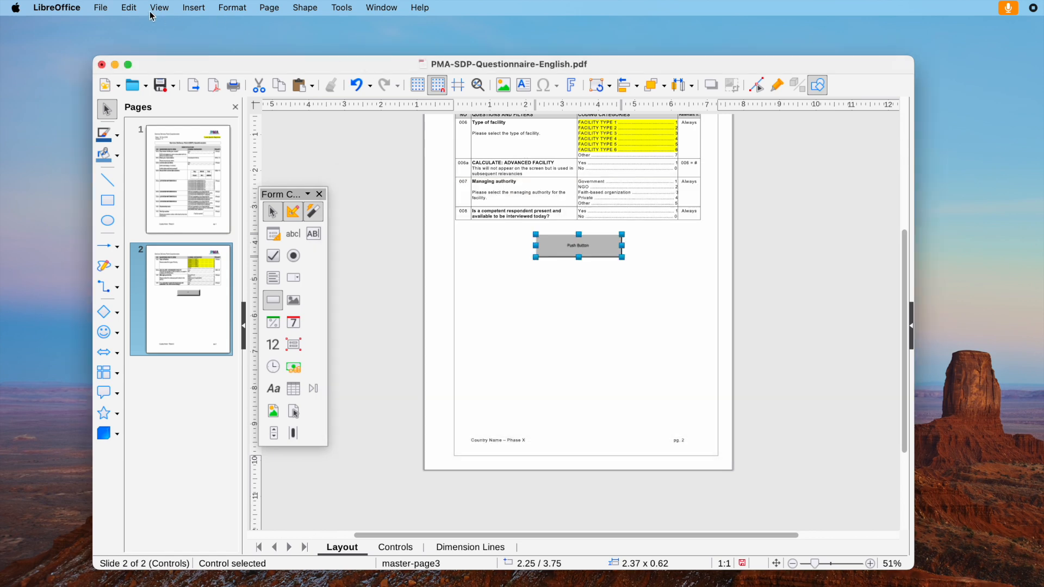
Step: Enable the Form Design toolbar and set the form's submission URL to mailto:itselectable.com
left_click(159, 8)
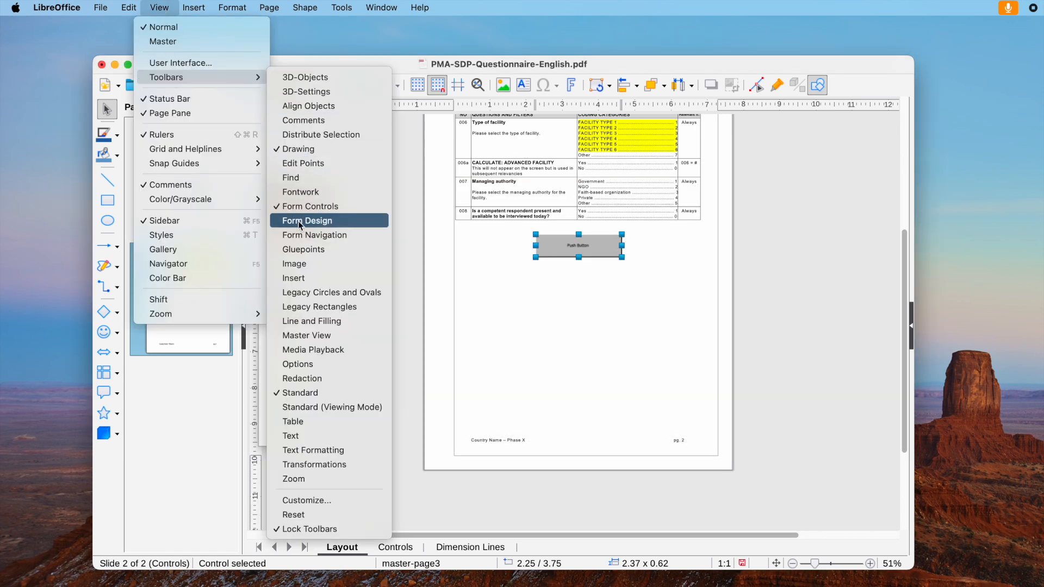
left_click(308, 221)
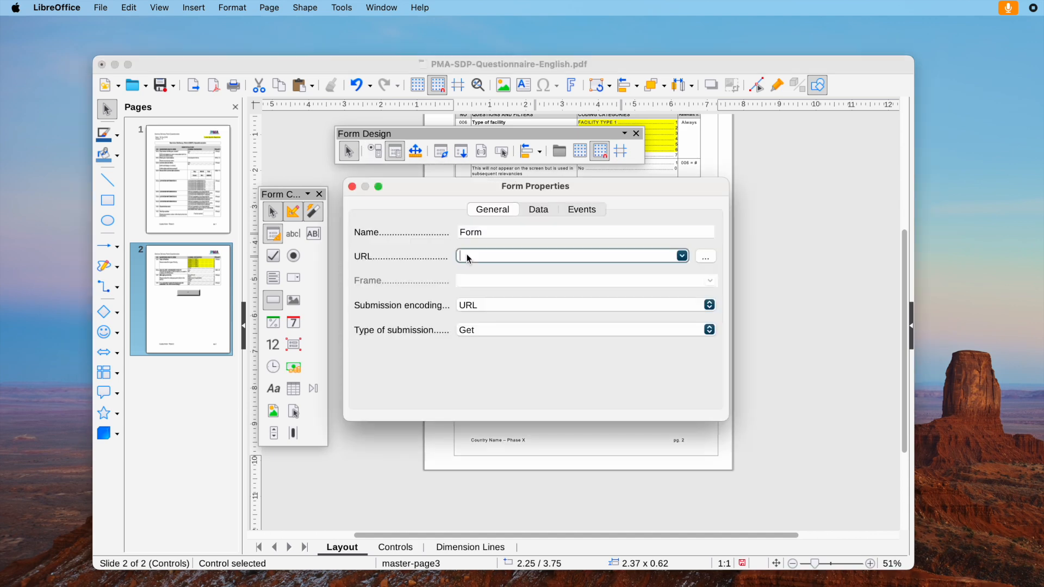
type("mailto:itselectable.com")
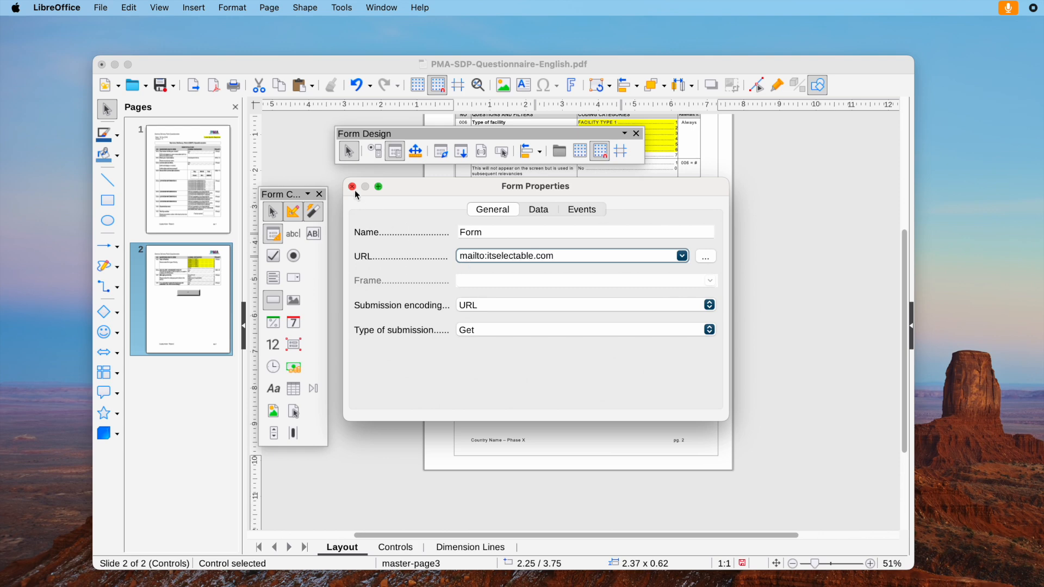
left_click(100, 8)
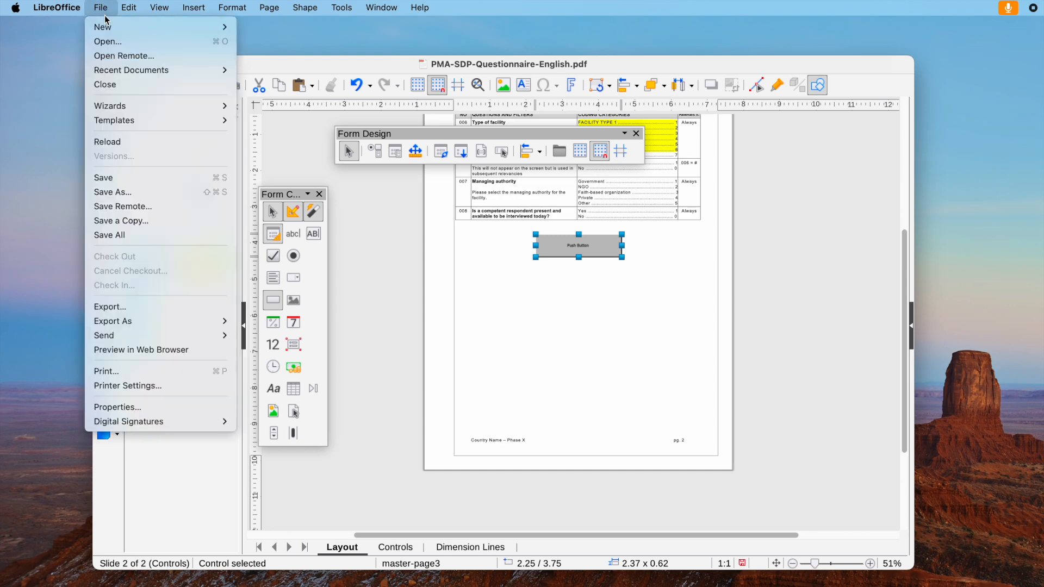
Step: Export the questionnaire as a PDF form and try its push button in Acrobat to start an email
left_click(108, 307)
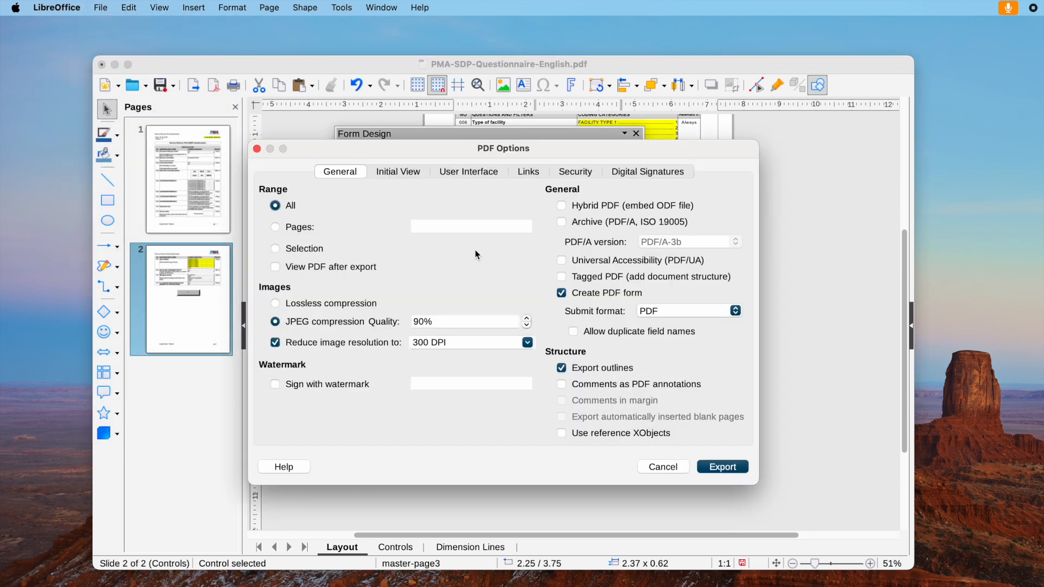
left_click(722, 466)
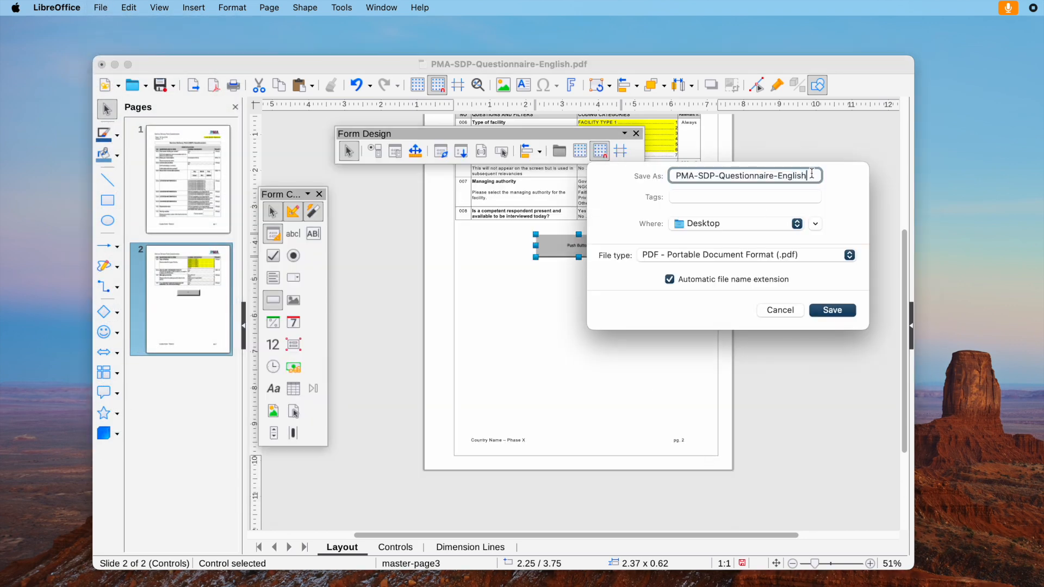
left_click(832, 310)
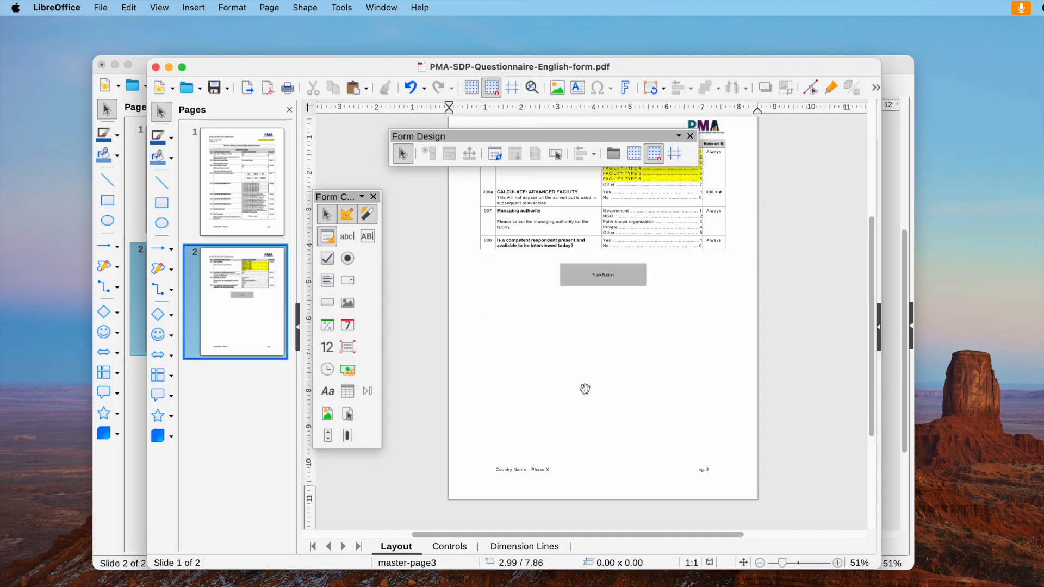
left_click(602, 274)
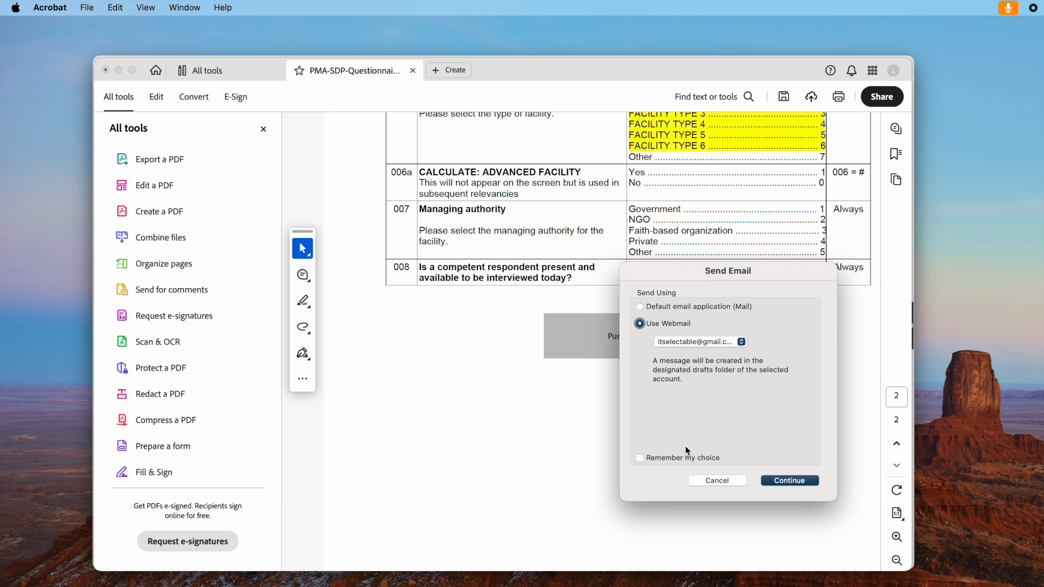
mouse_move(710, 482)
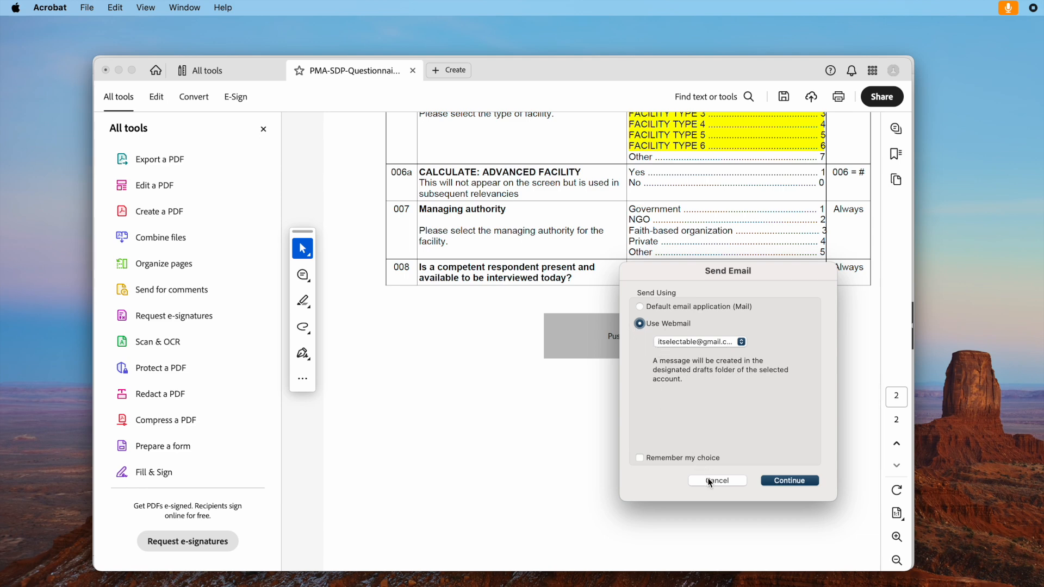